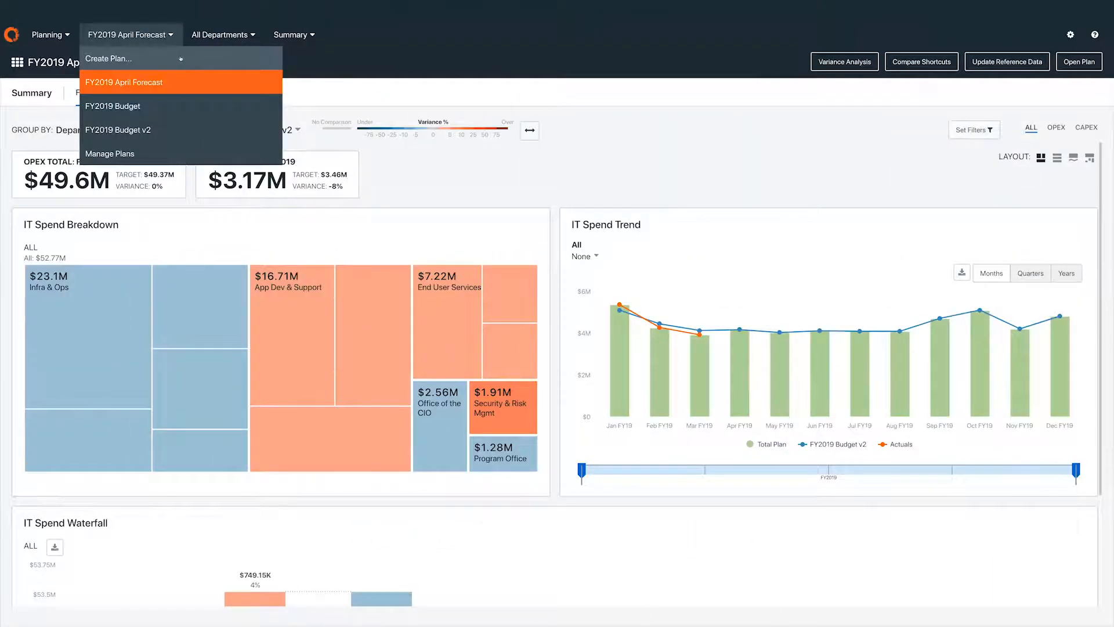
Start a new plan from the plan dropdown's Create Plan option.
left_click(114, 58)
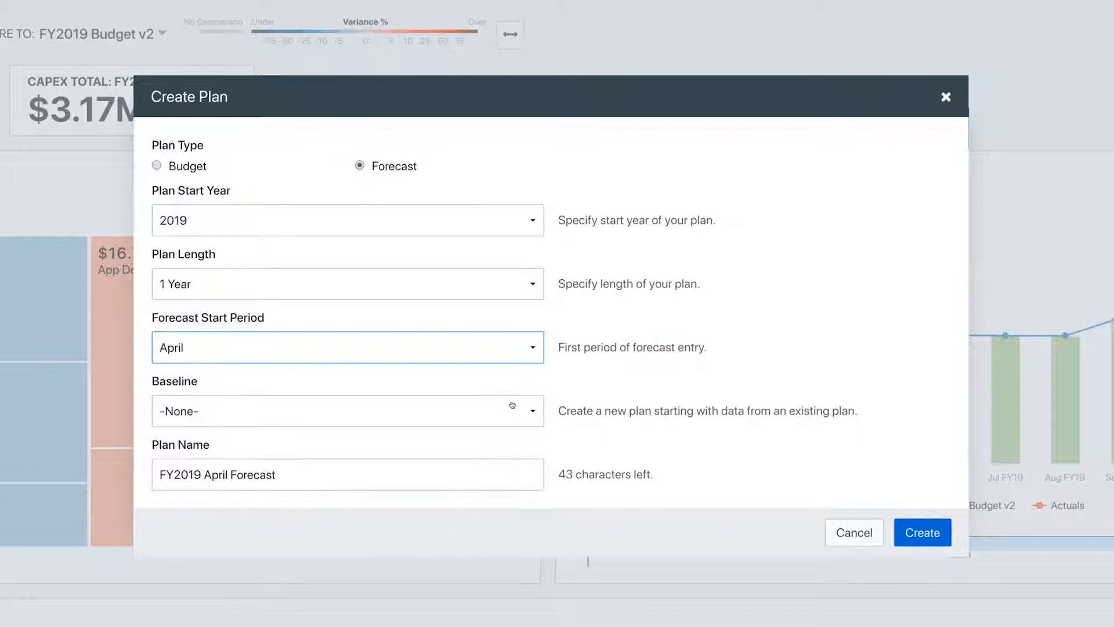
Create the 1-year 2019 forecast starting April, named FY2019 April Forecast.
left_click(347, 411)
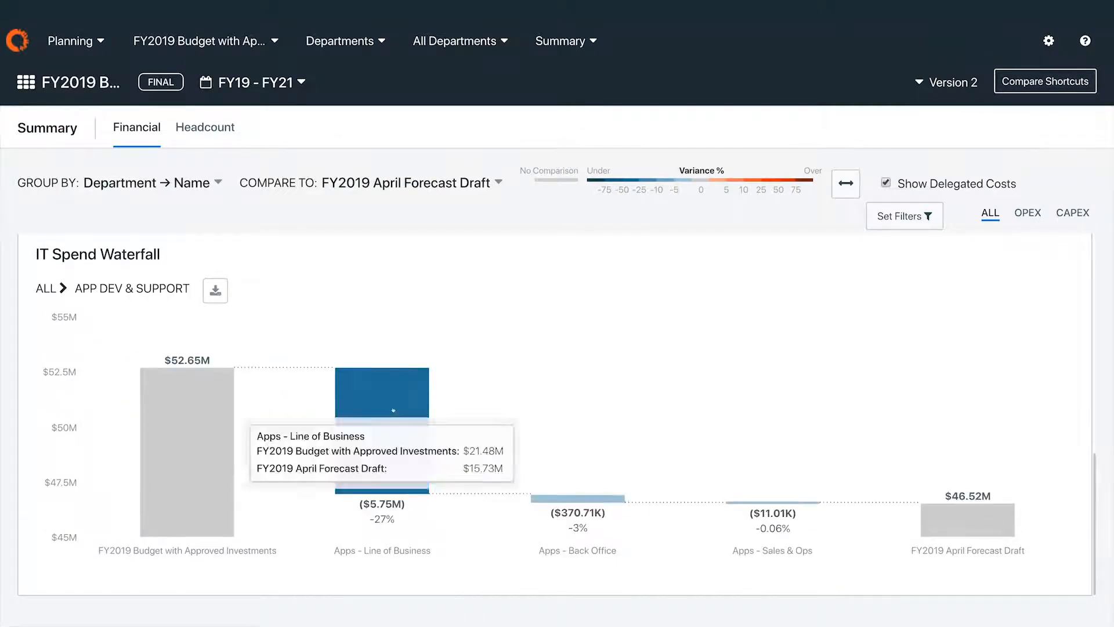
left_click(382, 404)
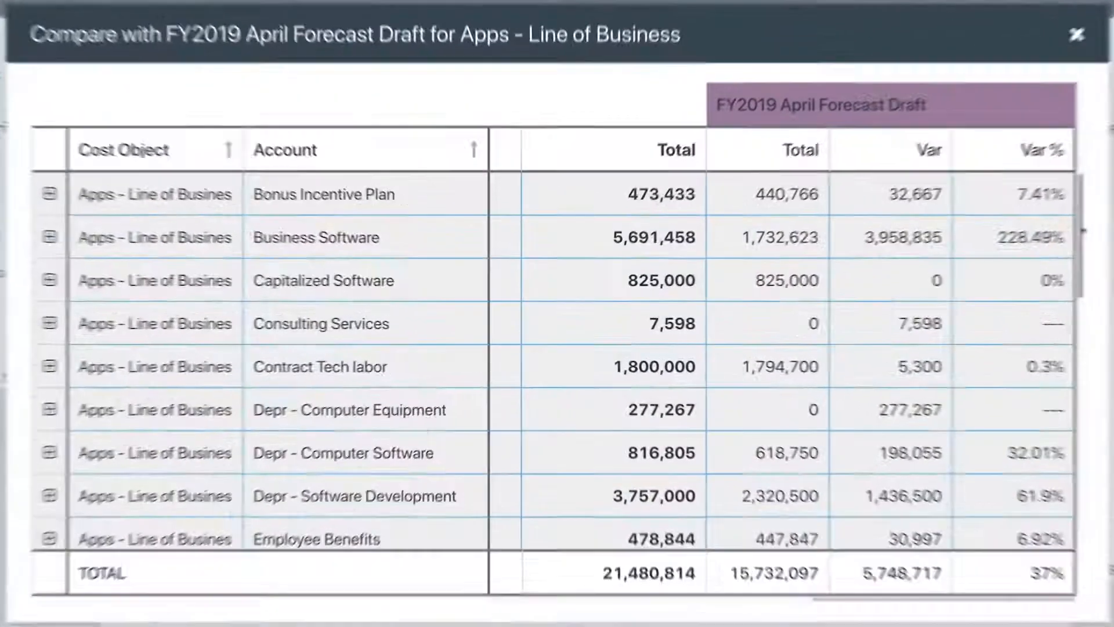
scroll("down", 3)
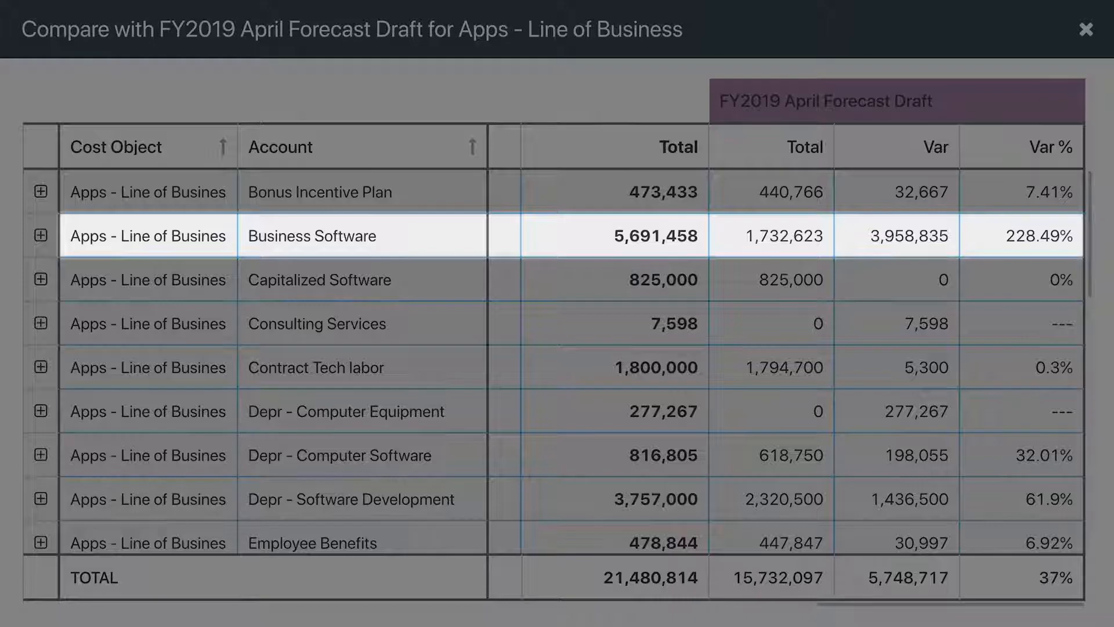
left_click(1084, 28)
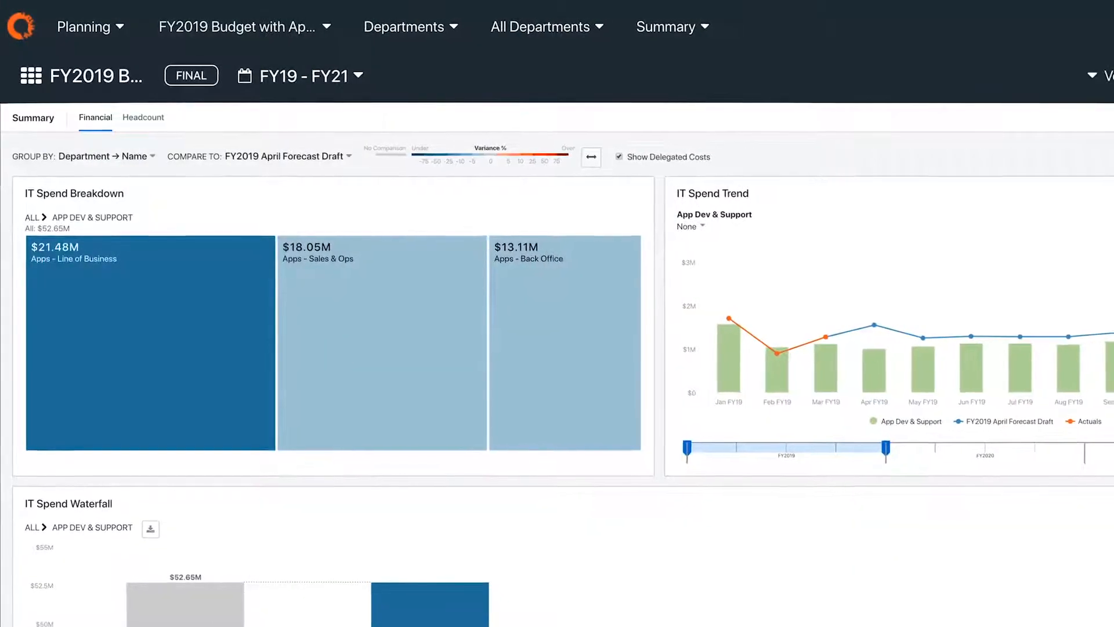